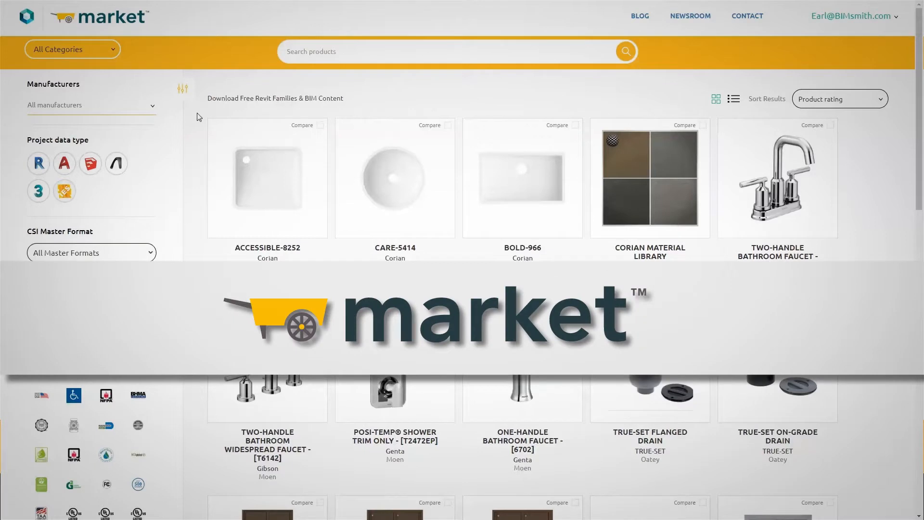
Step: Open Angelus Block's Vertical Score CMU - 2D page and review its Description and Key Stats
click(72, 49)
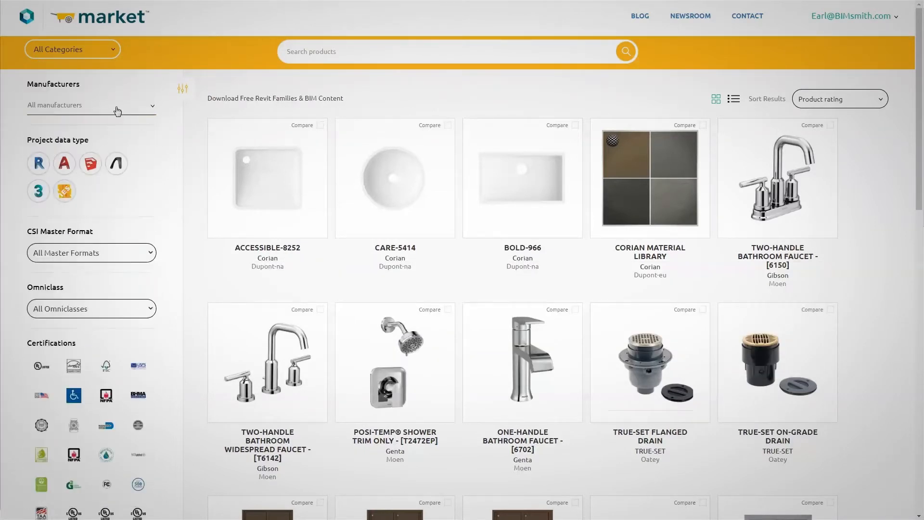
click(92, 105)
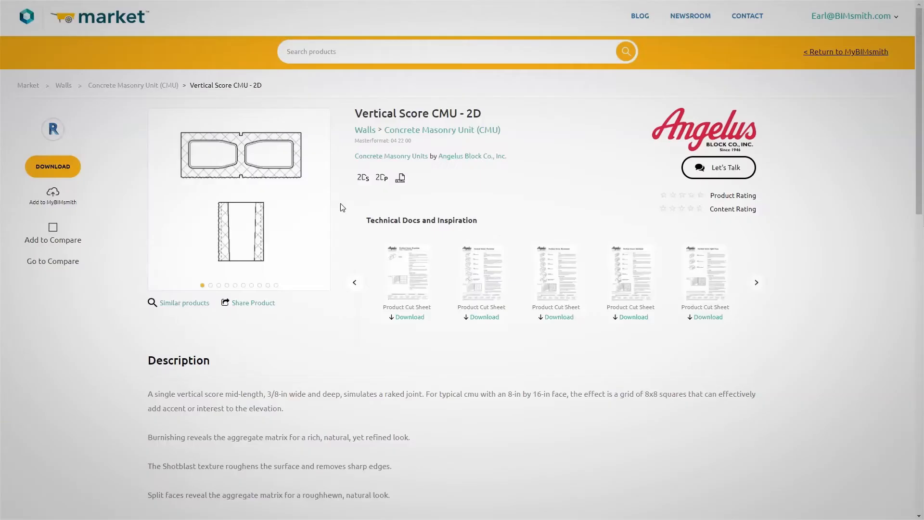
scroll(down, 3)
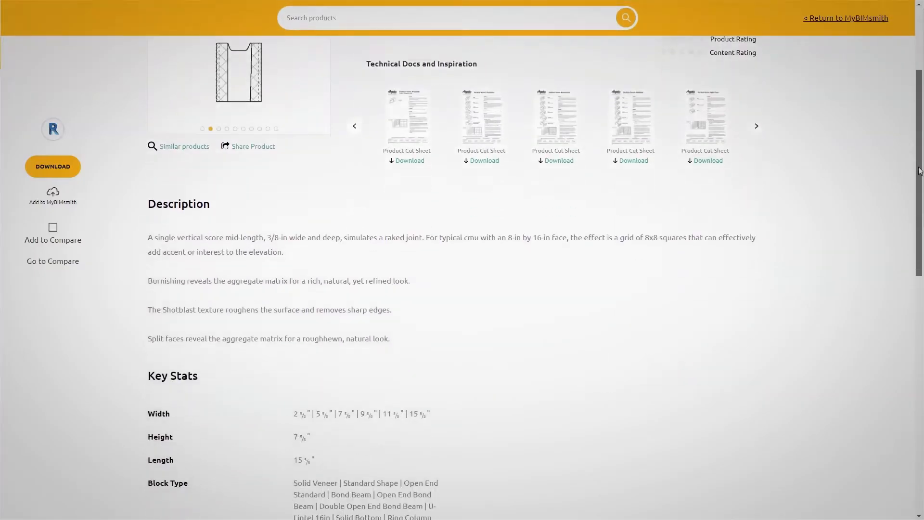
scroll(down, 3)
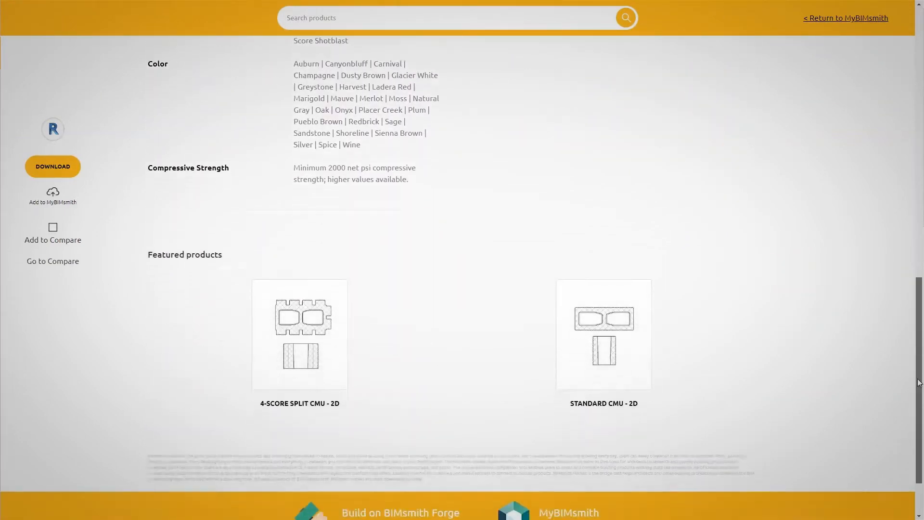
scroll(up, 3)
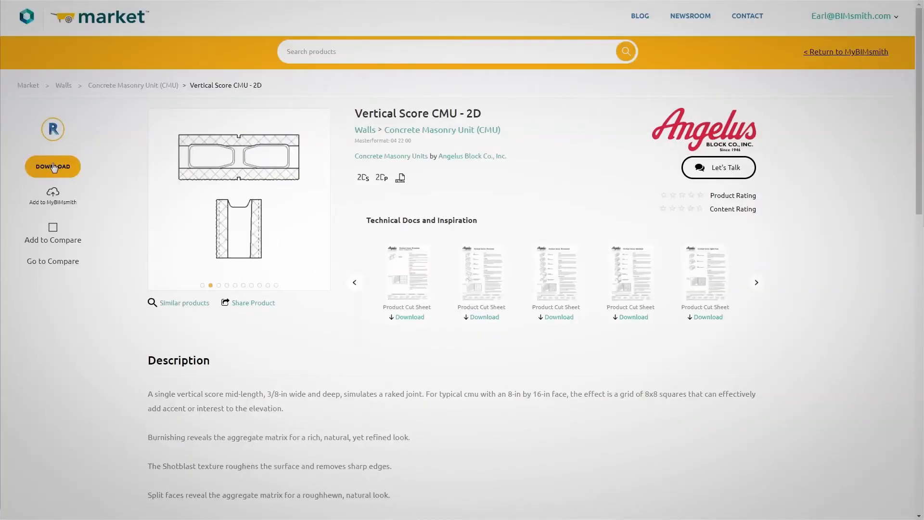
Step: Start the Vertical Score CMU download, then begin a new Forge wall assembly via Start building
click(53, 166)
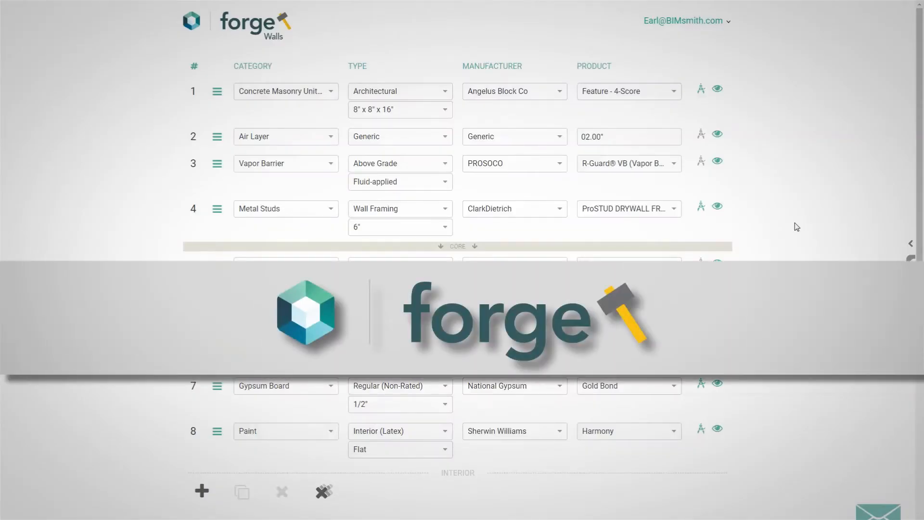
scroll(down, 3)
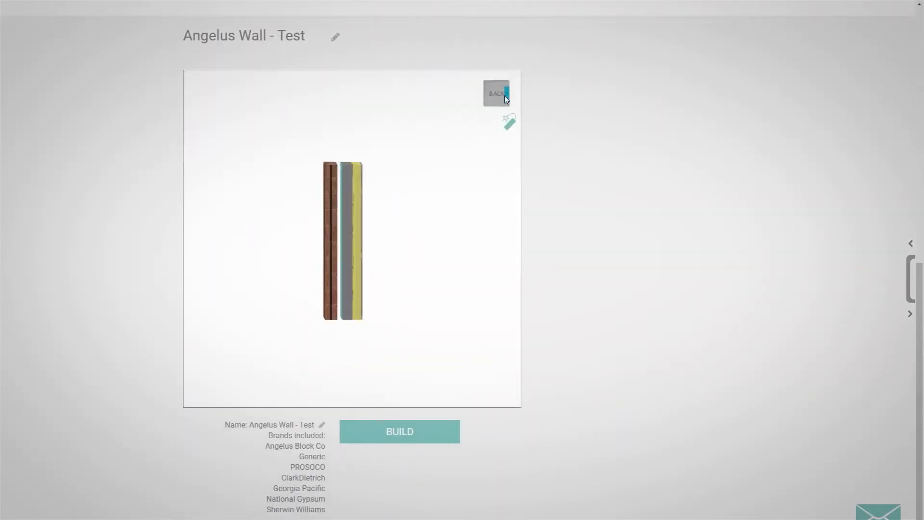
click(496, 93)
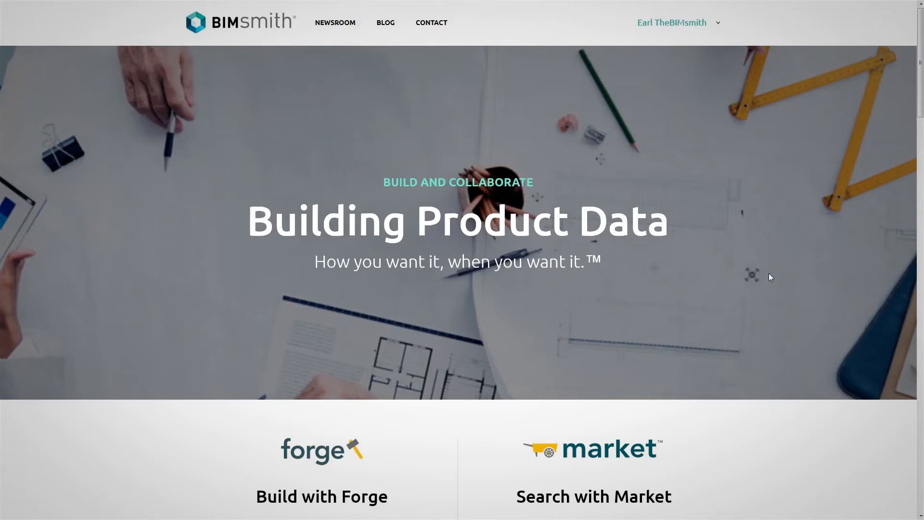
scroll(down, 3)
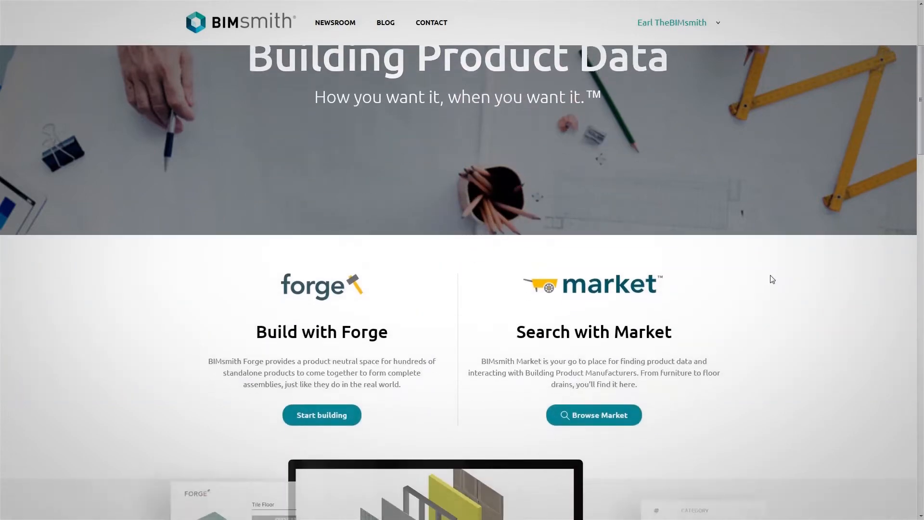
click(321, 414)
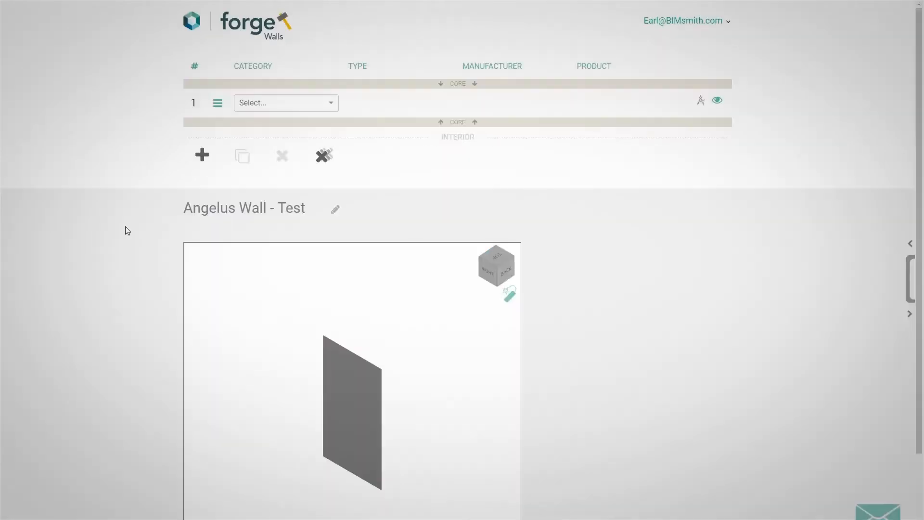
Step: Make layer 1 an Architectural 3" x 8" x 16" CMU: Angelus Block Co, Feature - 4-Score
click(285, 102)
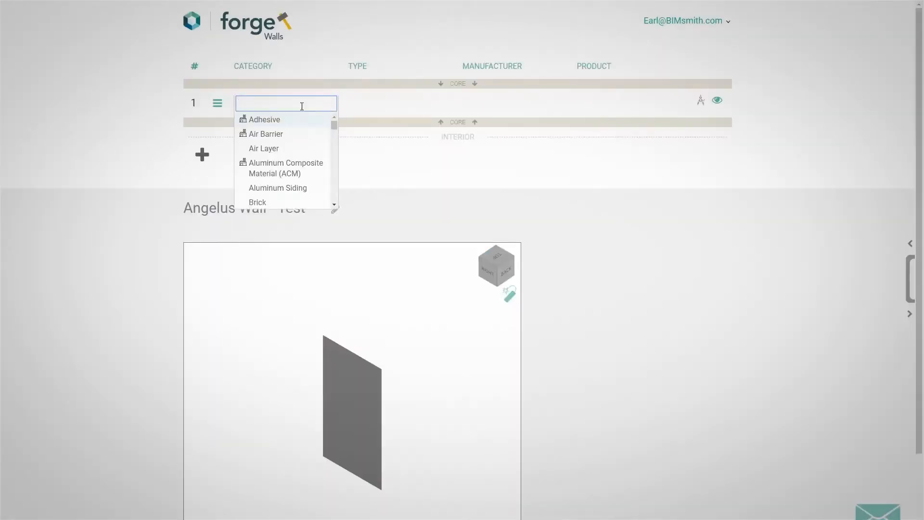
text(cmu)
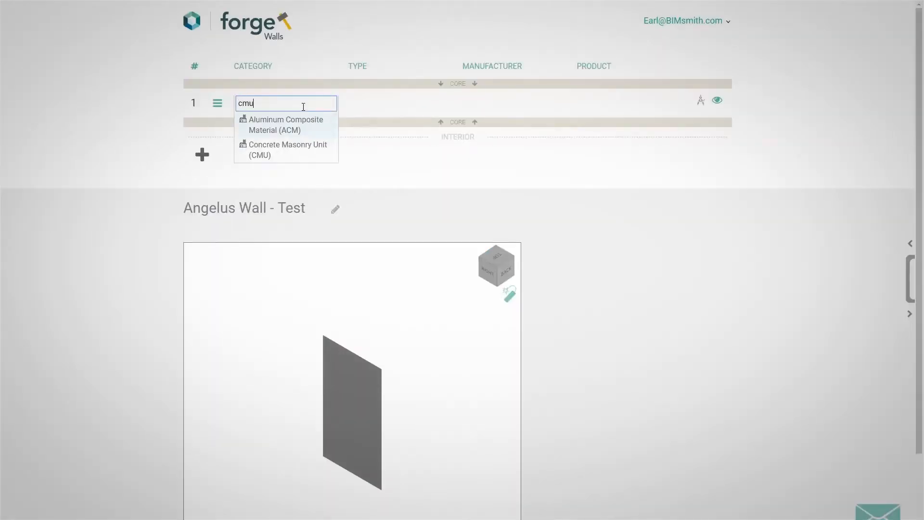
click(288, 149)
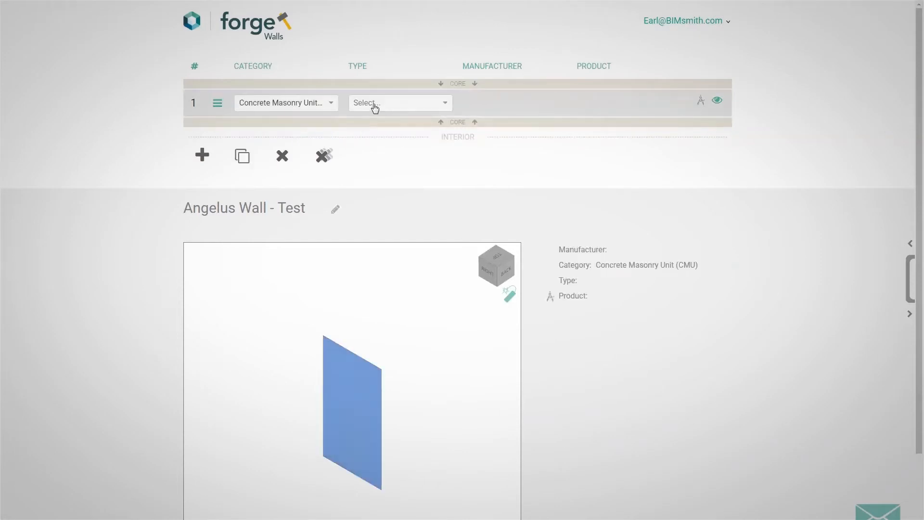
click(399, 103)
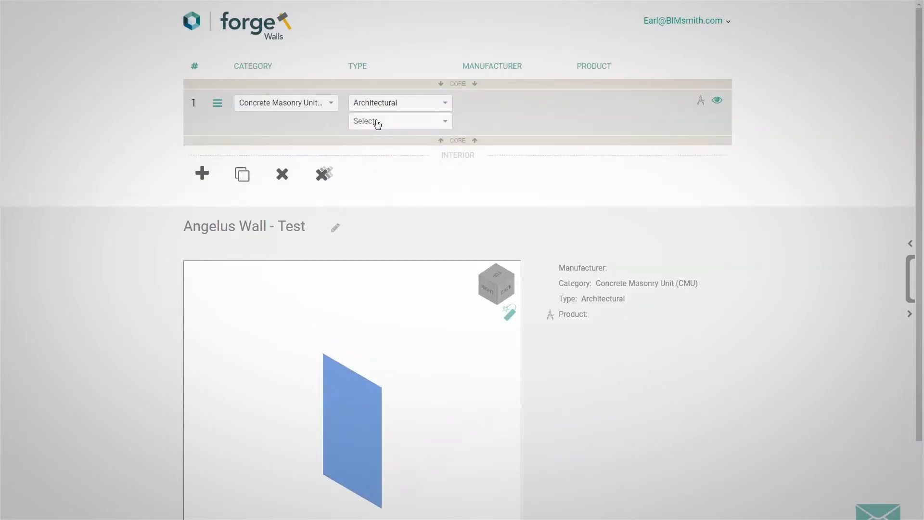
click(398, 120)
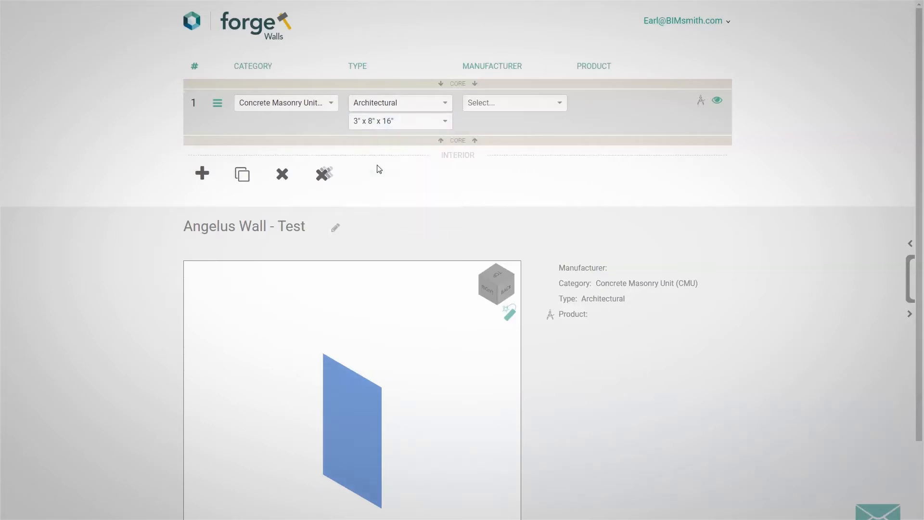
click(514, 103)
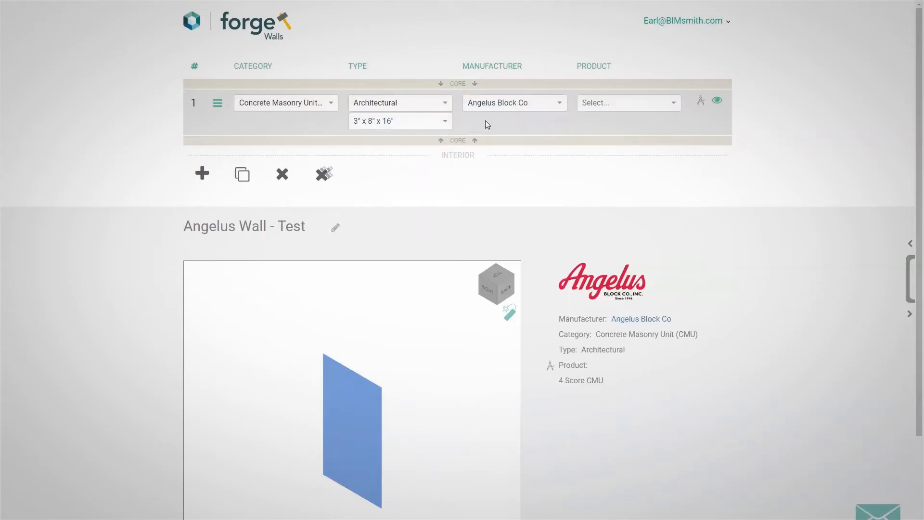
click(626, 103)
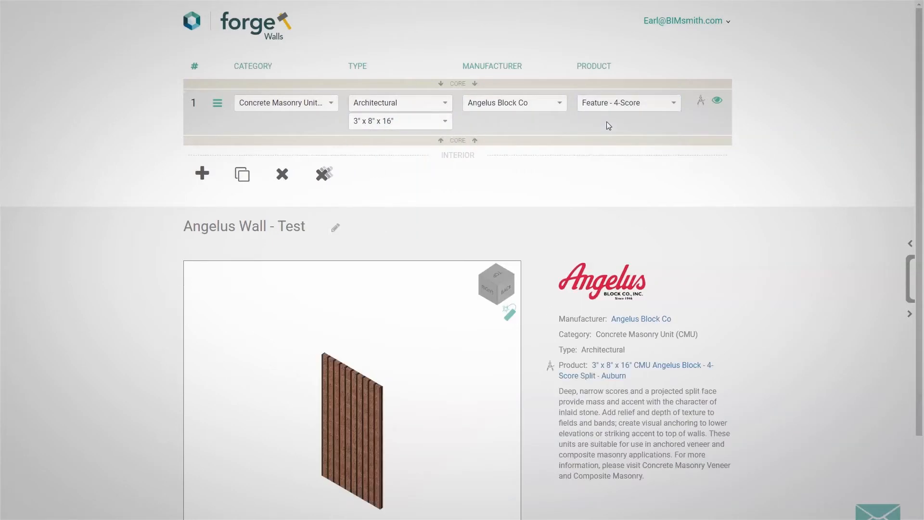
Step: Switch the 4-Score block colour to Carnival and save
click(627, 102)
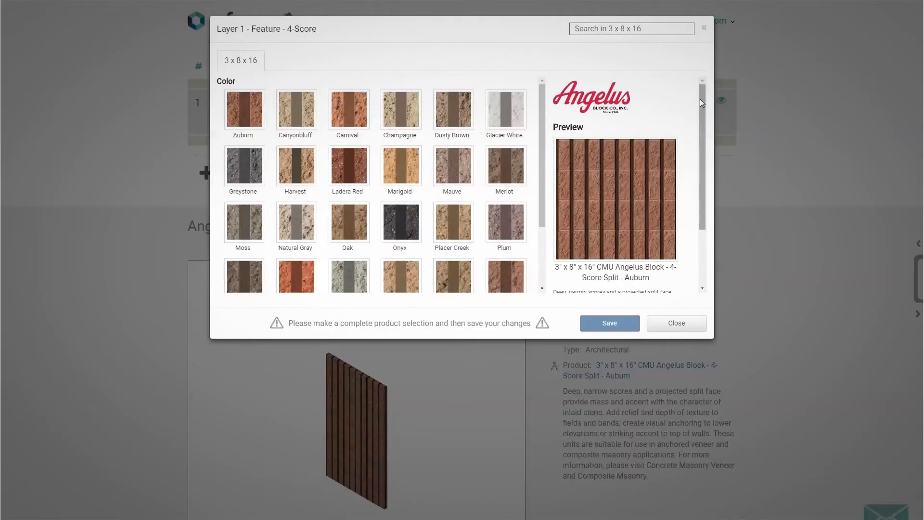
click(348, 109)
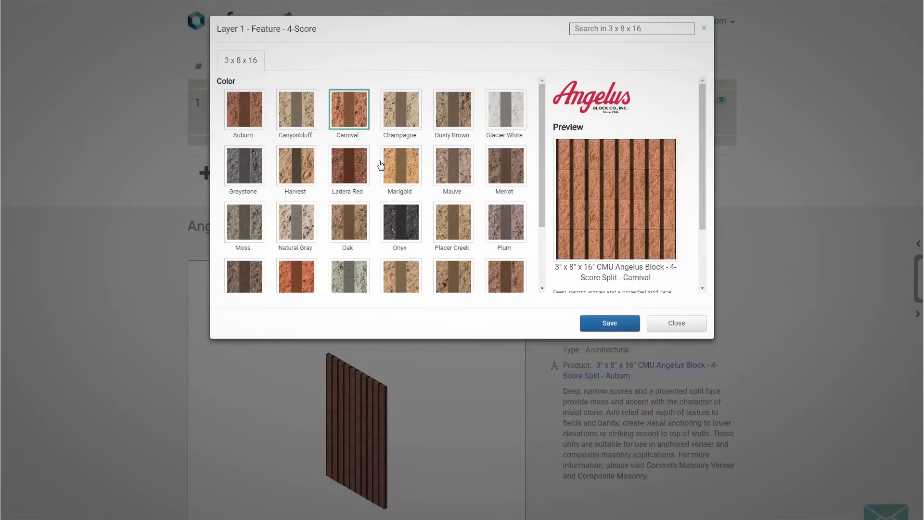
click(296, 191)
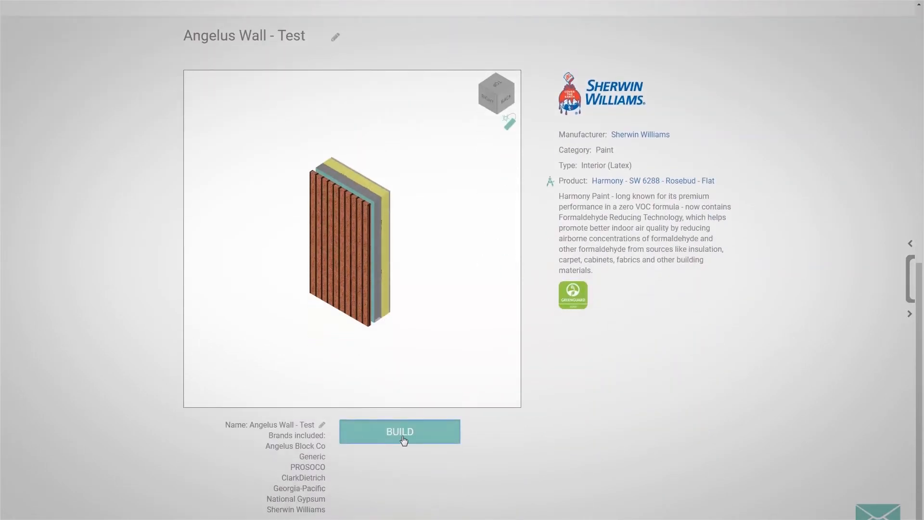
Step: Build the wall, inspect the Glass-Mat Gypsum Board and Gypsum Board layers, and reopen editing
click(400, 431)
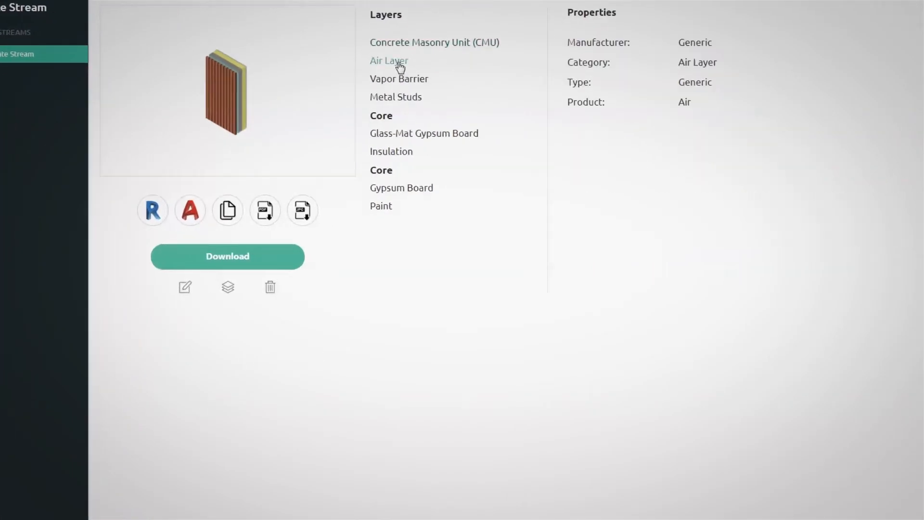
click(423, 133)
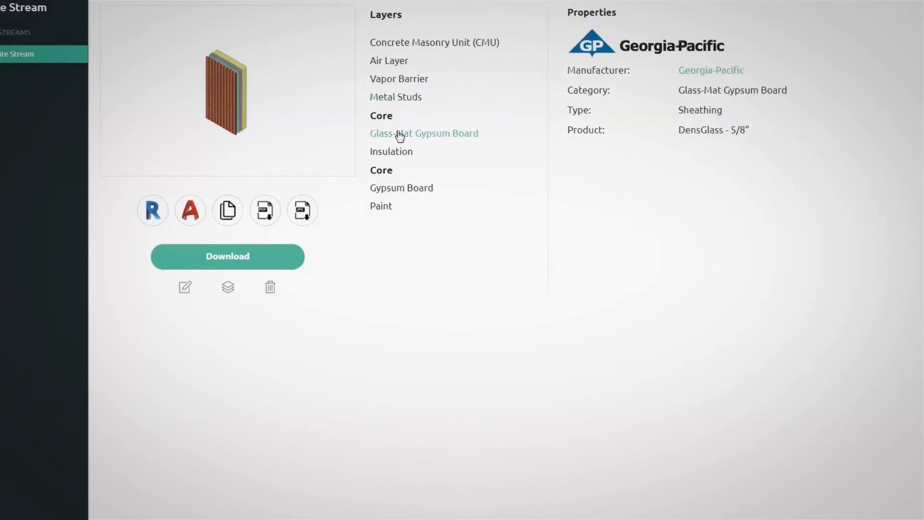
click(401, 187)
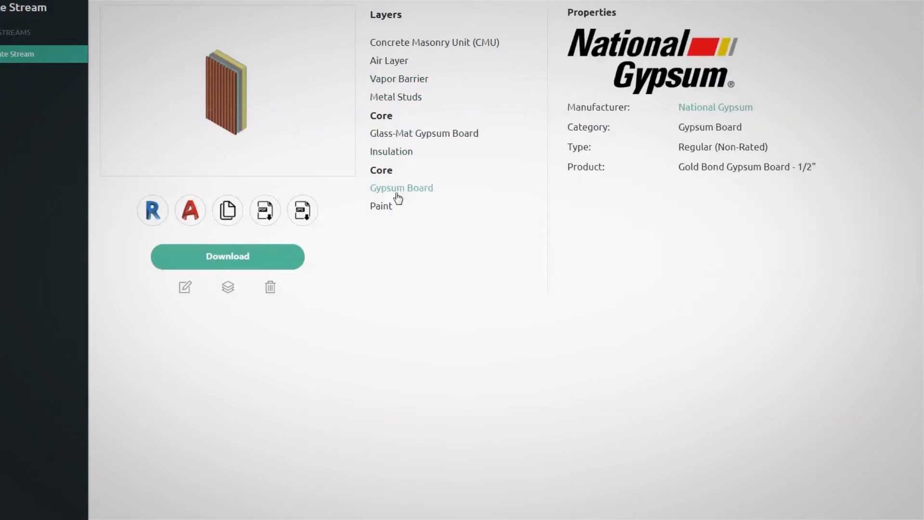
click(434, 42)
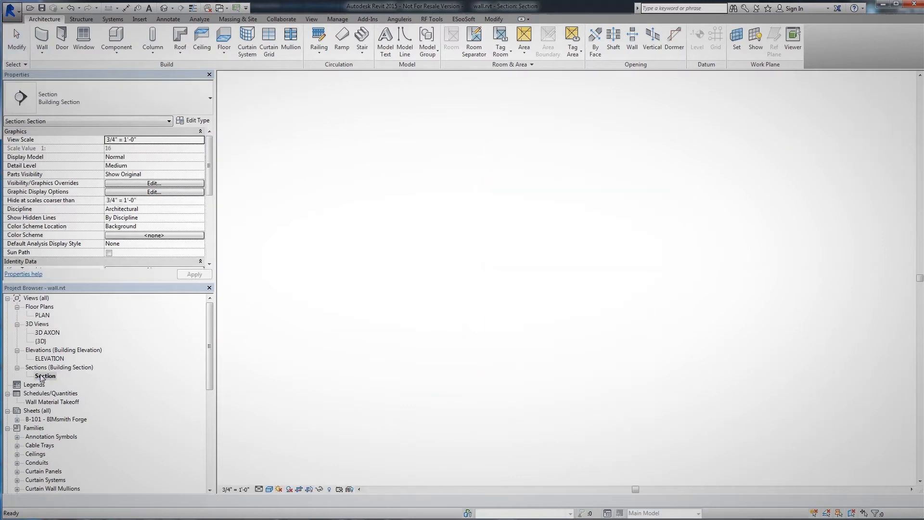
double_click(45, 375)
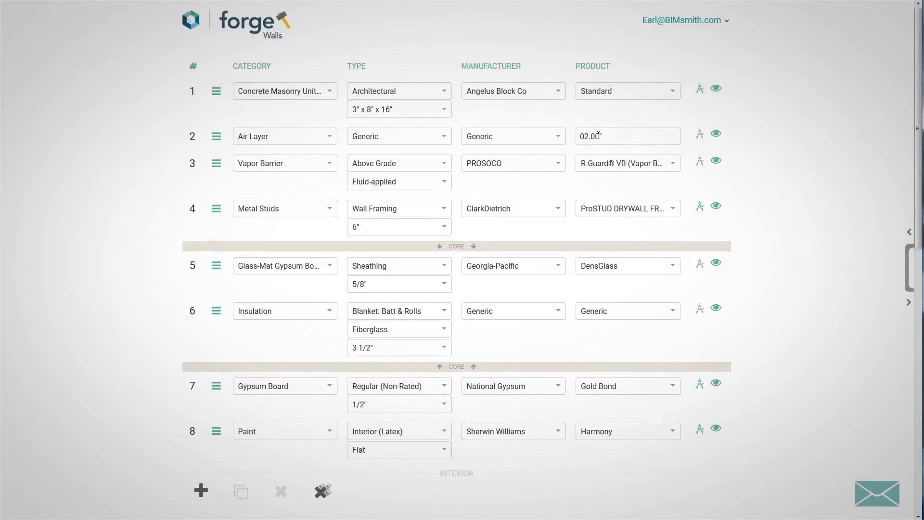
Step: Give layer 1's block Burnished texture, Stacked Bond and the Mauve - Burnished colour, and save
click(716, 88)
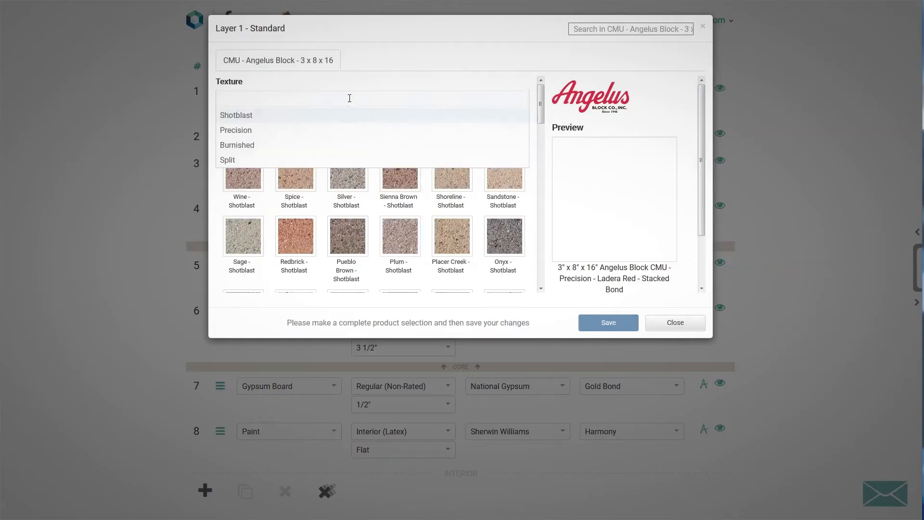
click(235, 130)
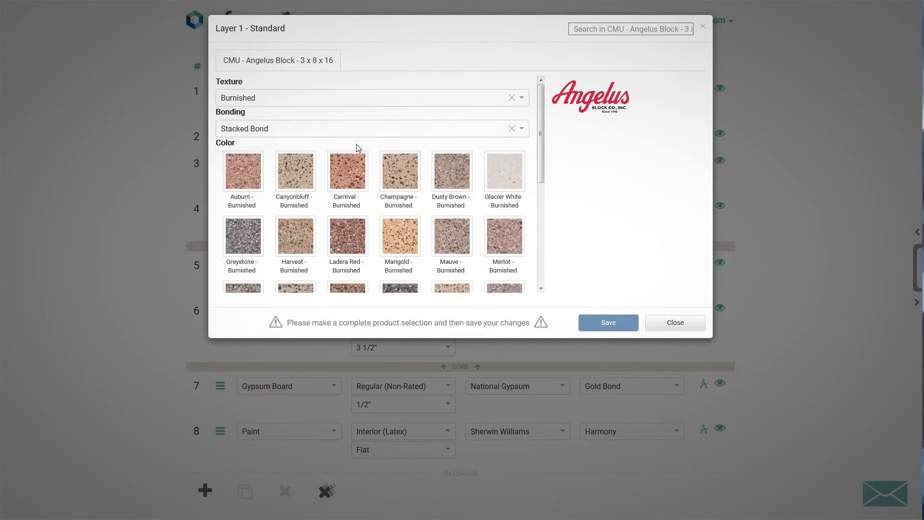
click(452, 237)
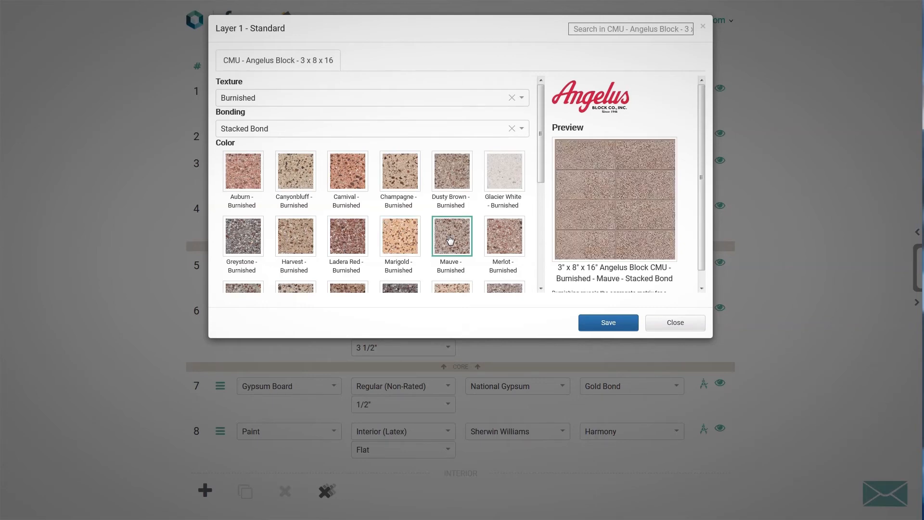
click(371, 97)
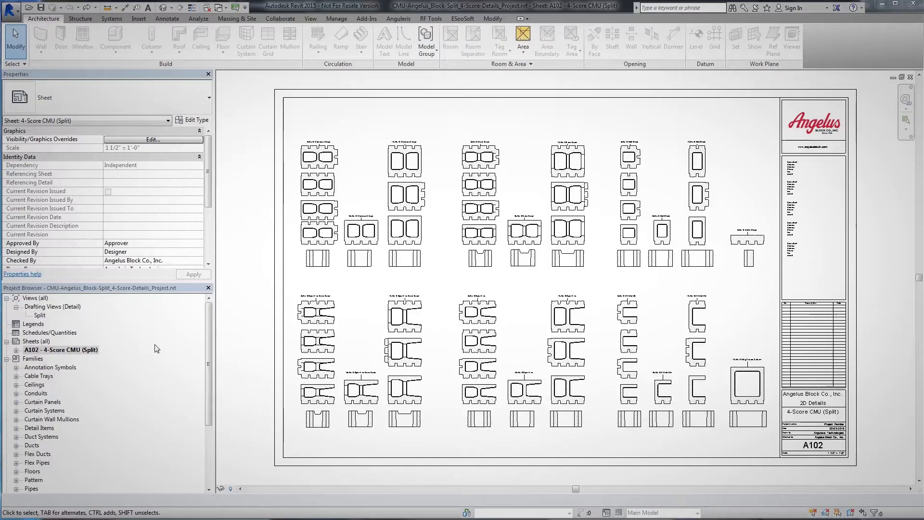
Step: Open the Drafting Views > Precision / Burnished view from the Project Browser
double_click(40, 315)
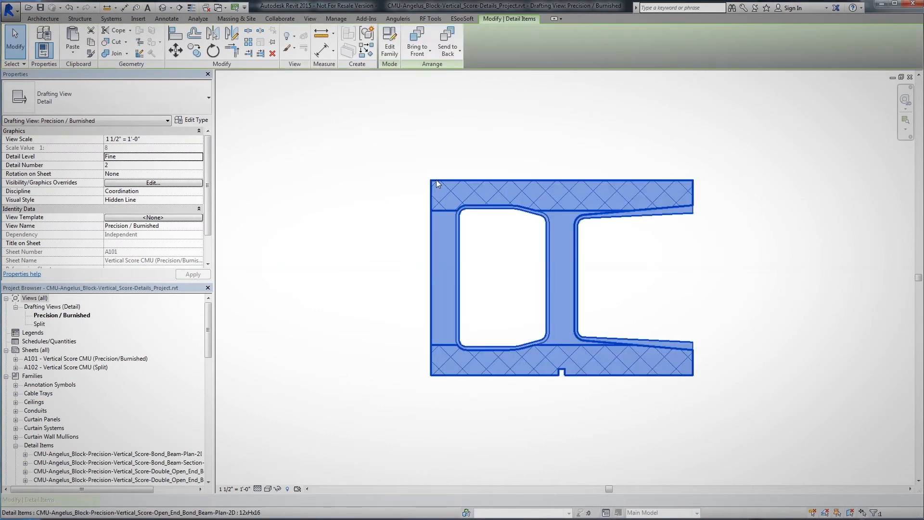
Step: Select the Vertical Score block detail and enable Grout and Rebar Left in Properties
click(380, 172)
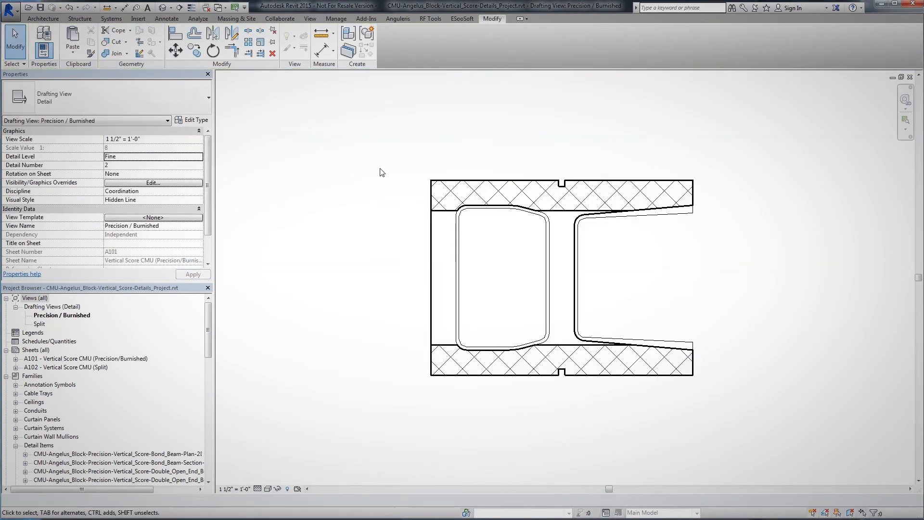
click(560, 277)
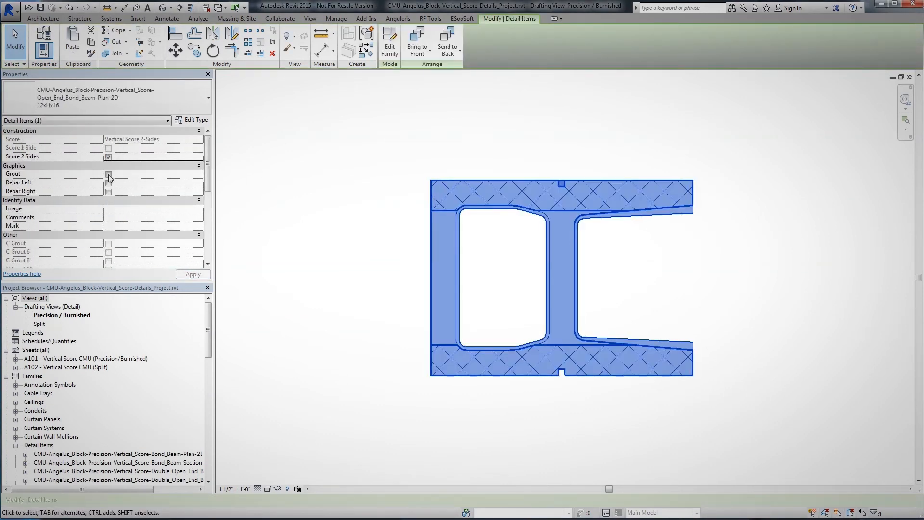
click(108, 174)
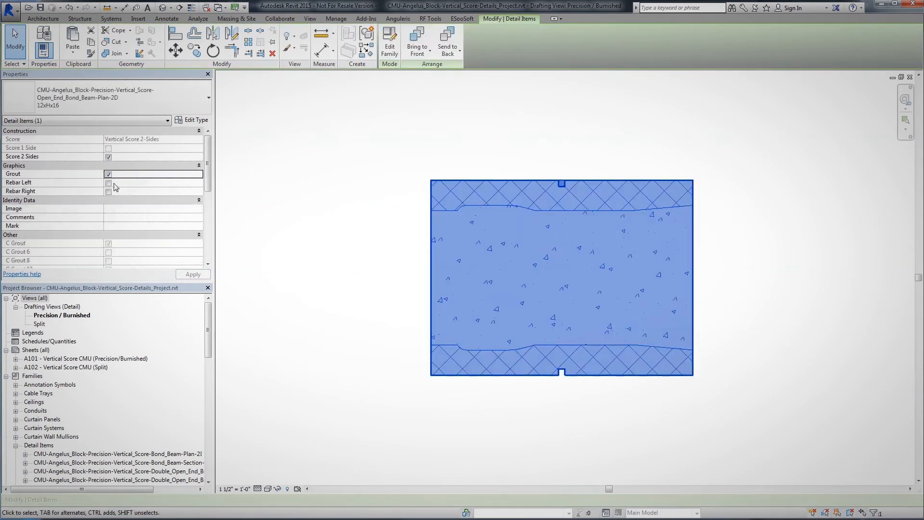
click(109, 181)
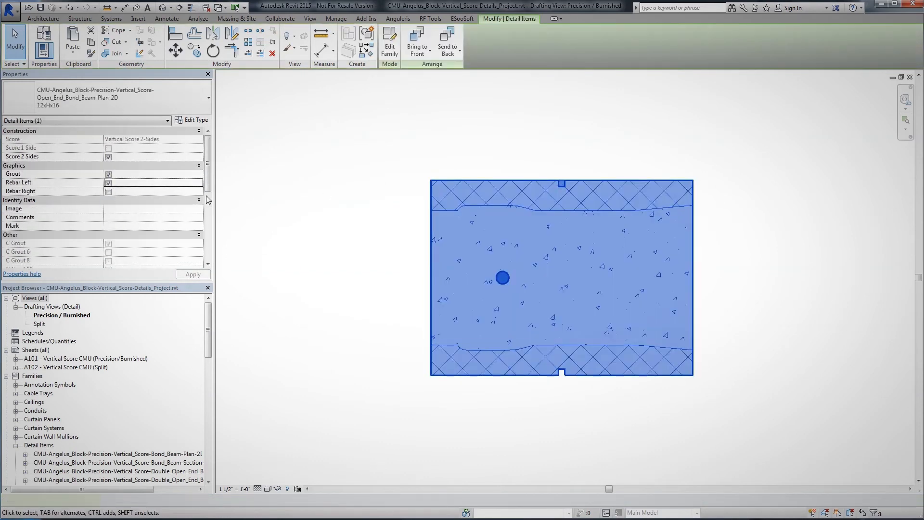
click(396, 202)
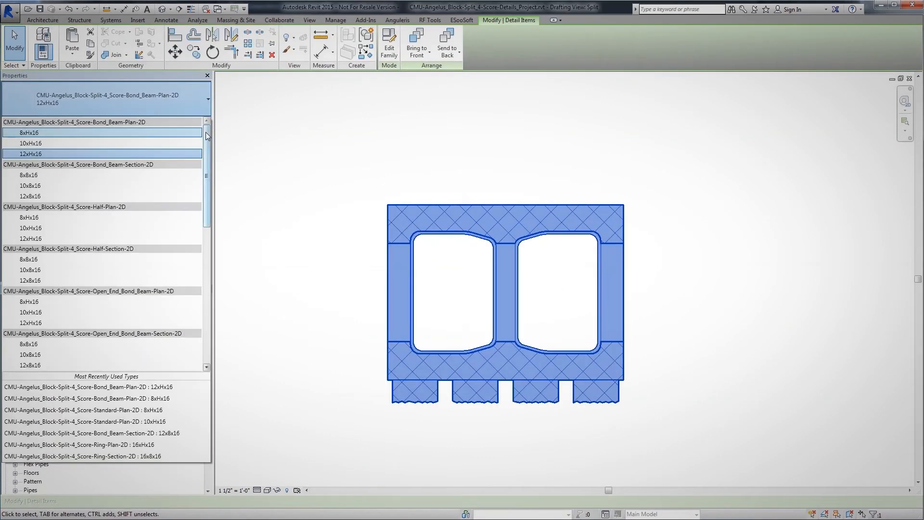
Step: Switch the block detail to the Solid-Plan 3xHx16 type and view its Type Properties
scroll(down, 3)
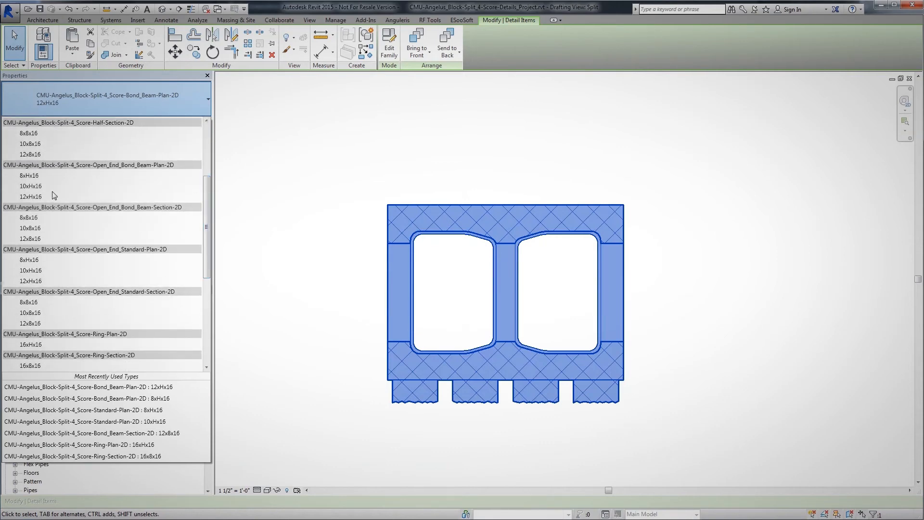
click(29, 185)
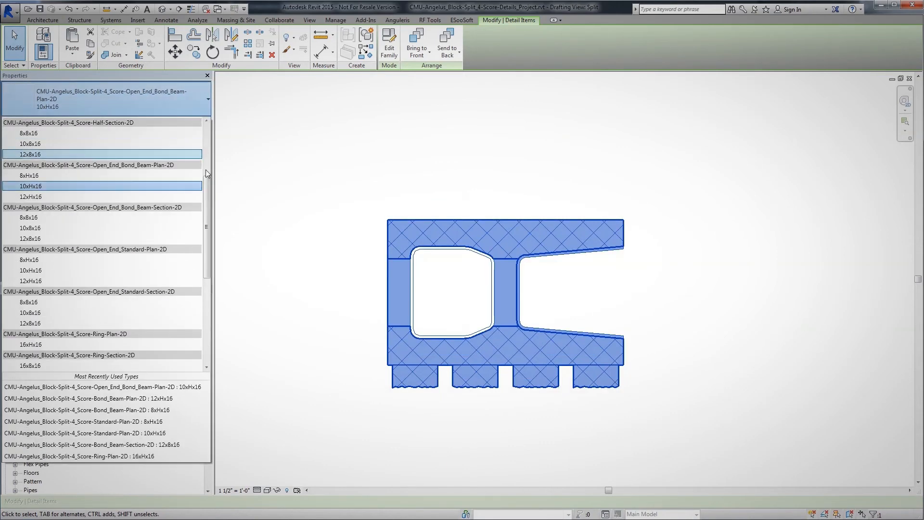
scroll(down, 3)
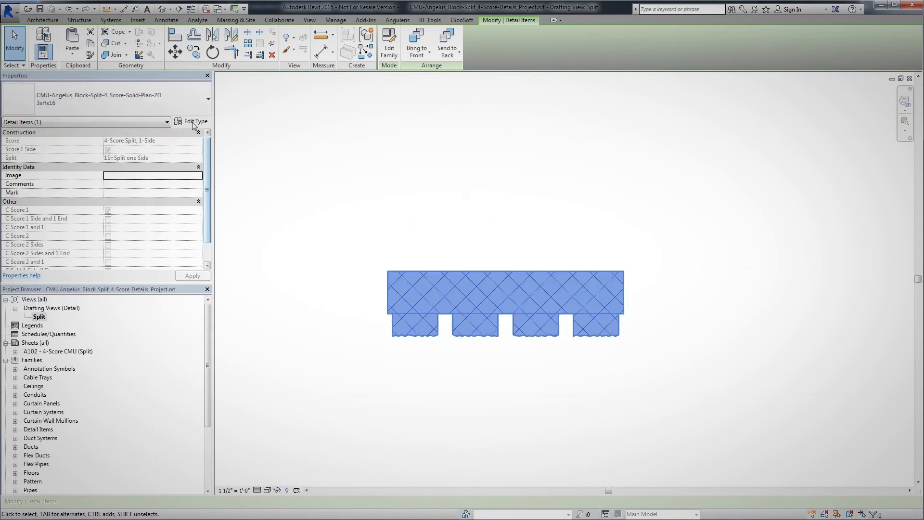
click(196, 121)
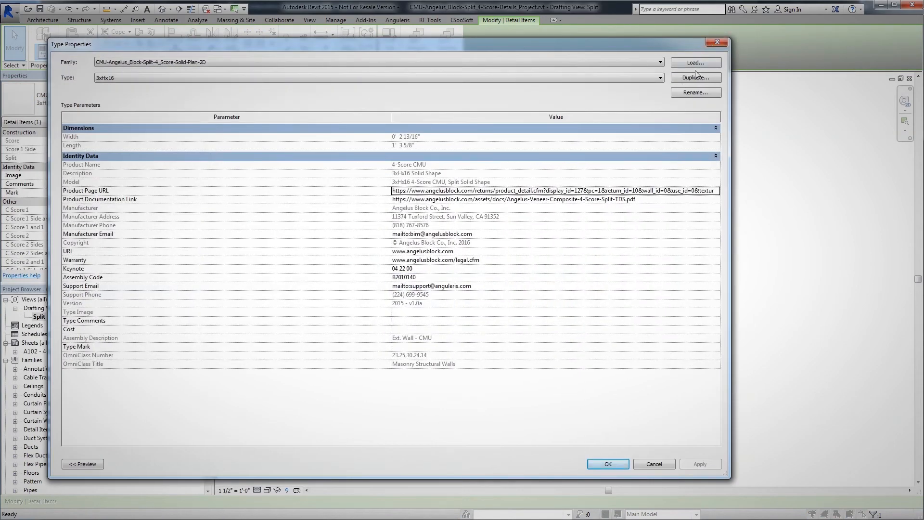